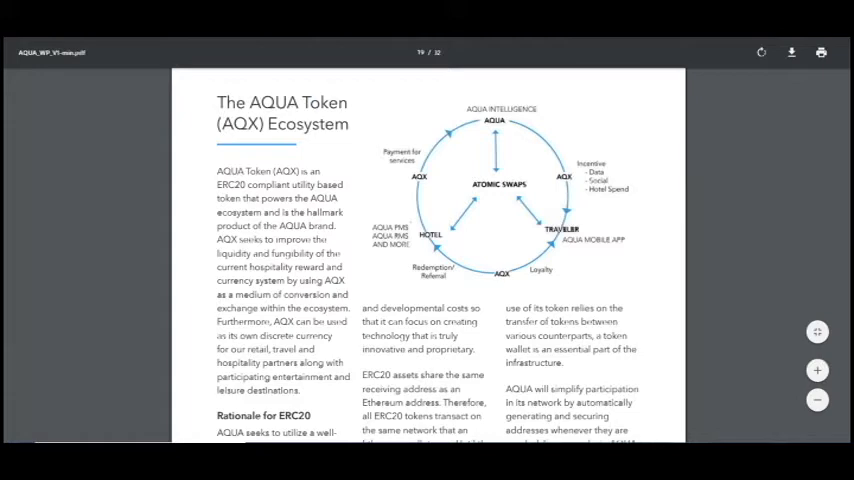
# Step: Scroll past the AQX Token Ecosystem page to the wallet software and SDK Development page
pyautogui.scroll(-3)
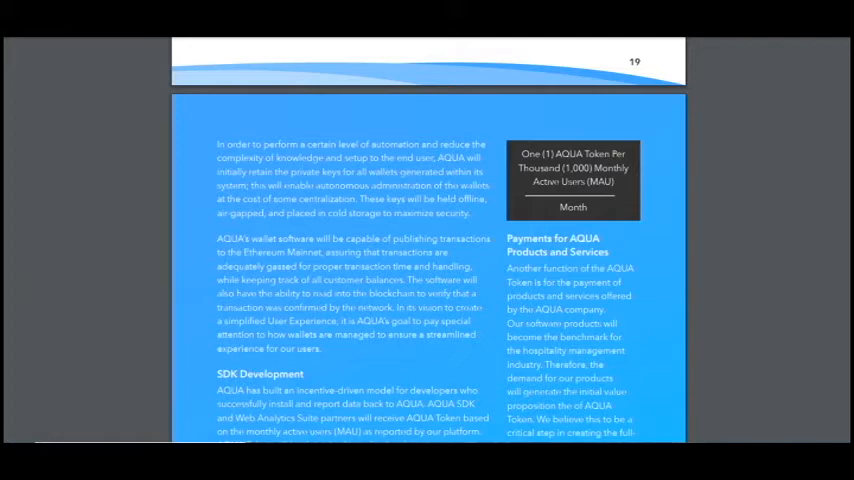
# Step: Scroll to page 21 with the Smart Contract ETH-to-AQX explanation and Instant Rate form
pyautogui.scroll(-3)
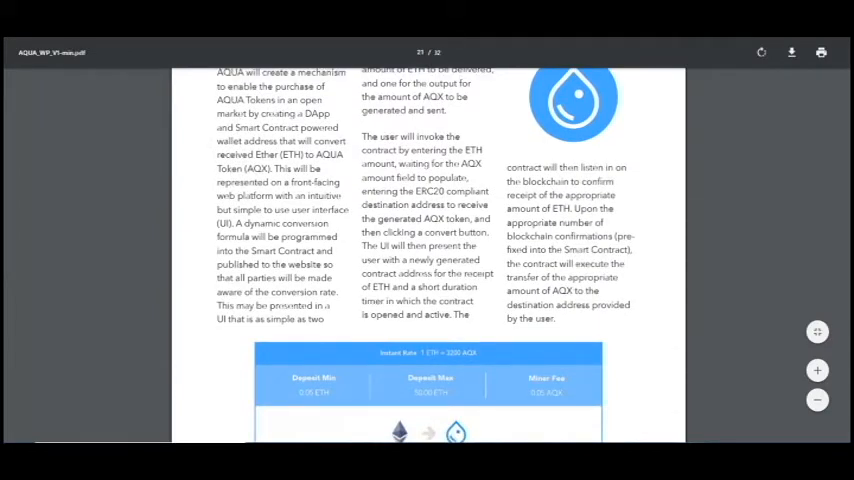
# Step: Scroll past the conversion form to the Token Sale Details page with bonus schedule
pyautogui.scroll(-3)
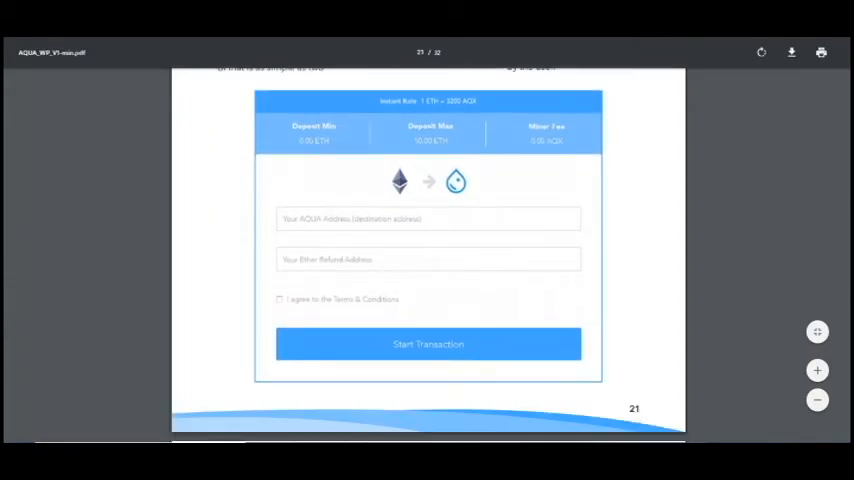
pyautogui.scroll(-3)
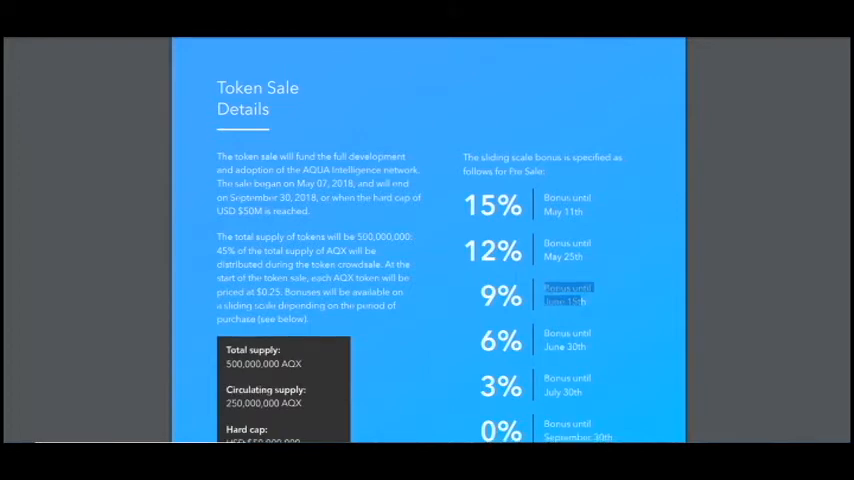
# Step: Scroll to page 24, Token Allocation, showing the supply pie chart
pyautogui.scroll(-3)
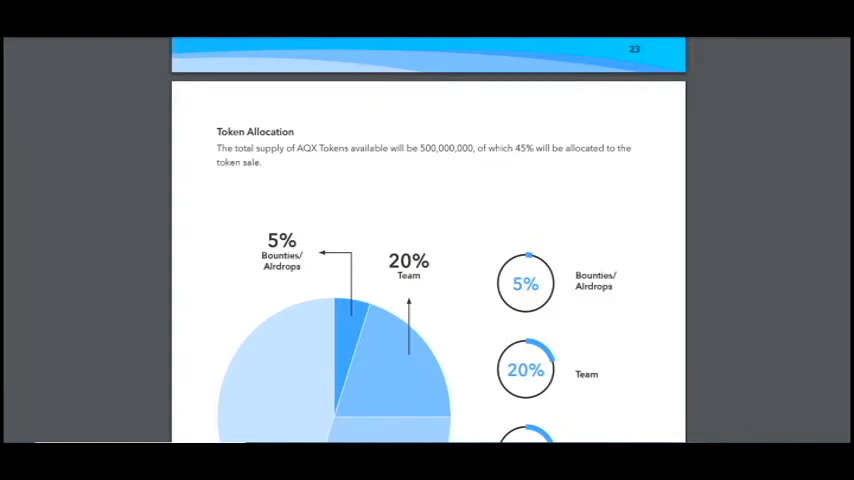
# Step: Scroll through the allocation and fund-use charts to the Upcoming Roadmap timeline
pyautogui.scroll(-3)
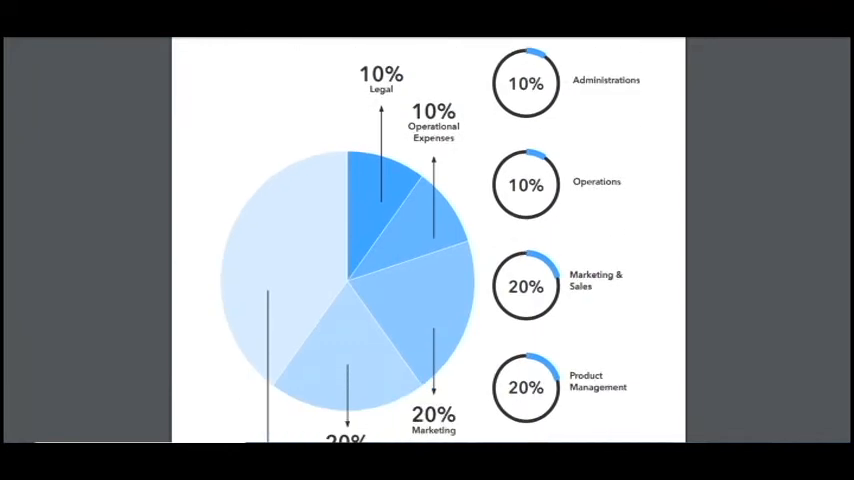
pyautogui.scroll(-3)
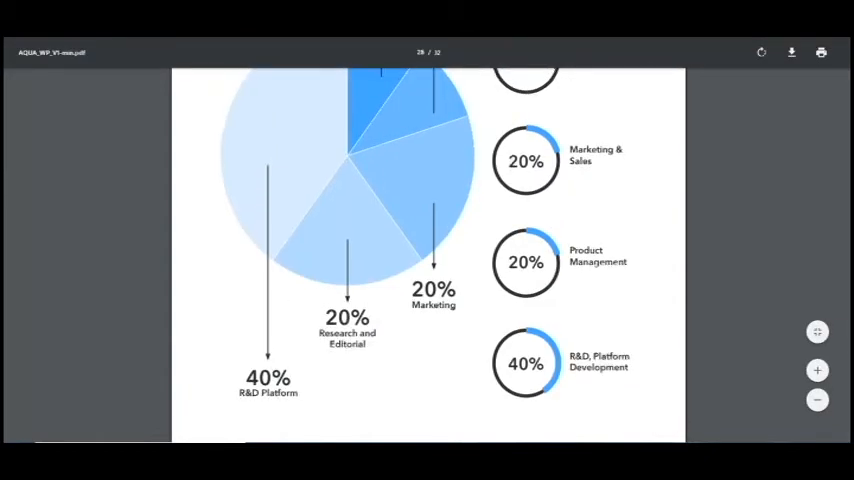
pyautogui.scroll(-3)
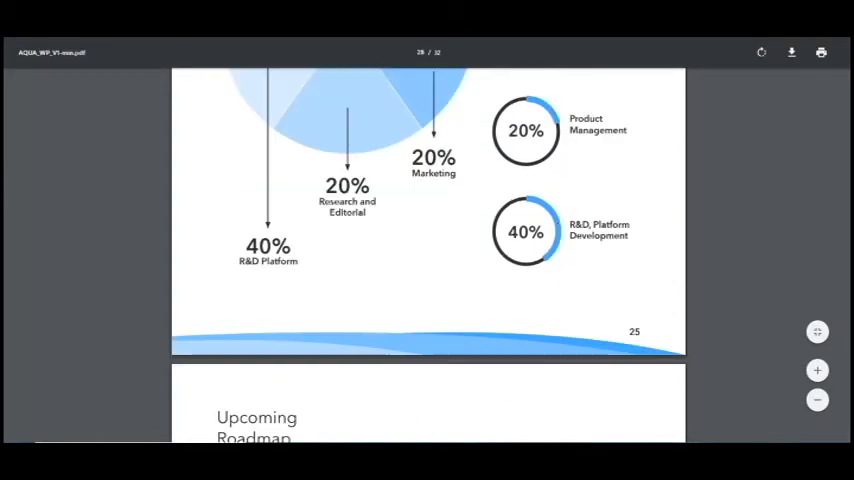
pyautogui.scroll(-3)
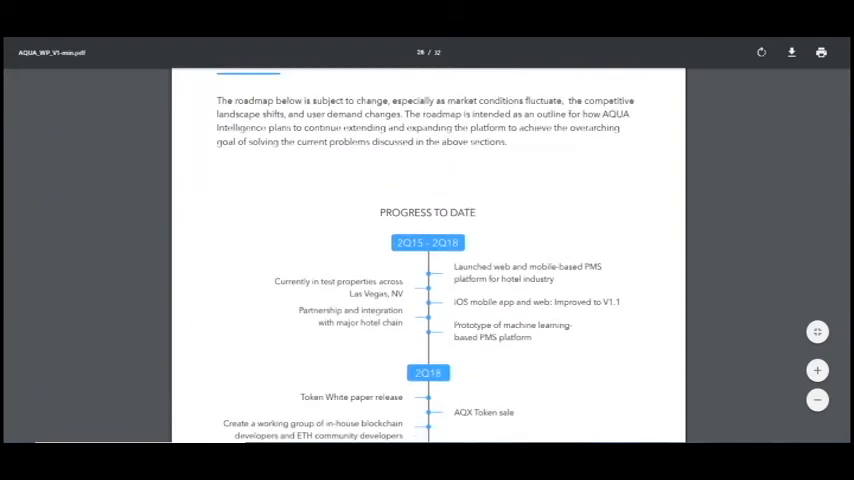
# Step: Scroll through the roadmap's 2020-and-beyond goals to the Core Team page on Richard Hilton
pyautogui.scroll(-3)
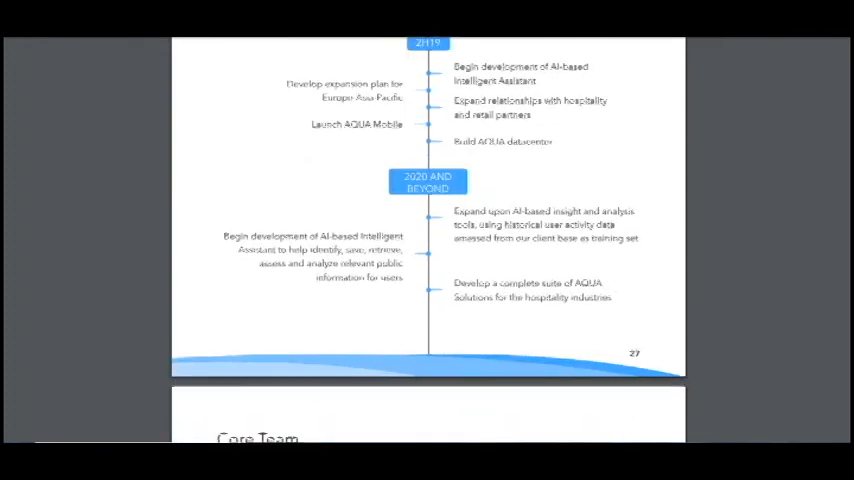
pyautogui.scroll(-3)
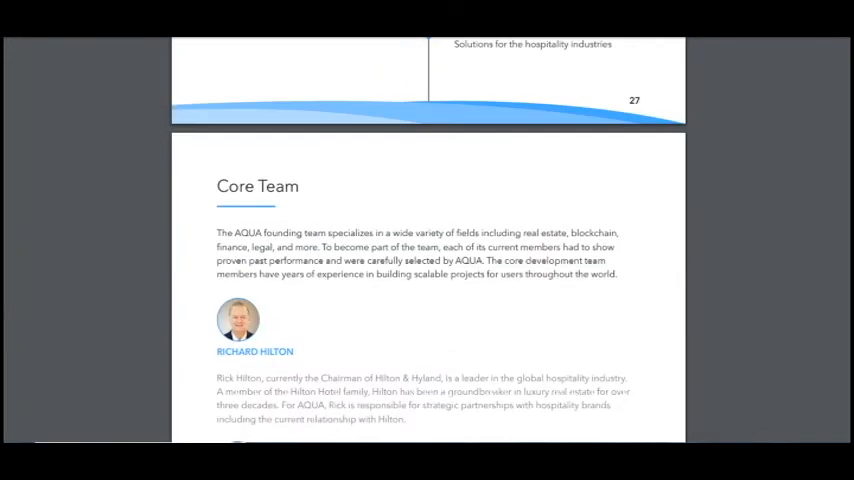
# Step: Scroll through the Core Team biographies to page 32, the Disclaimer
pyautogui.scroll(-3)
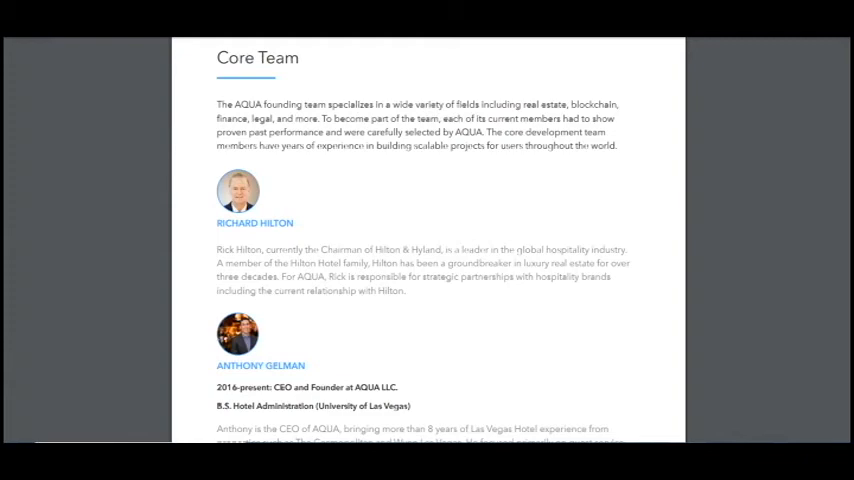
pyautogui.scroll(-3)
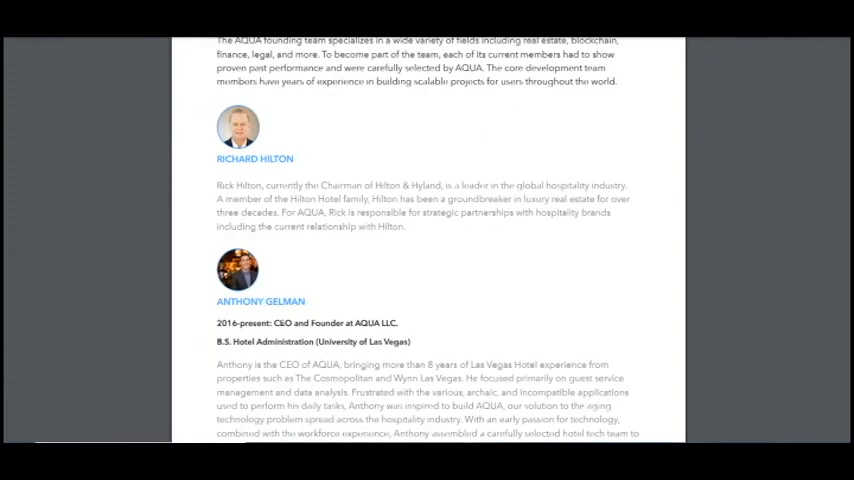
pyautogui.scroll(-3)
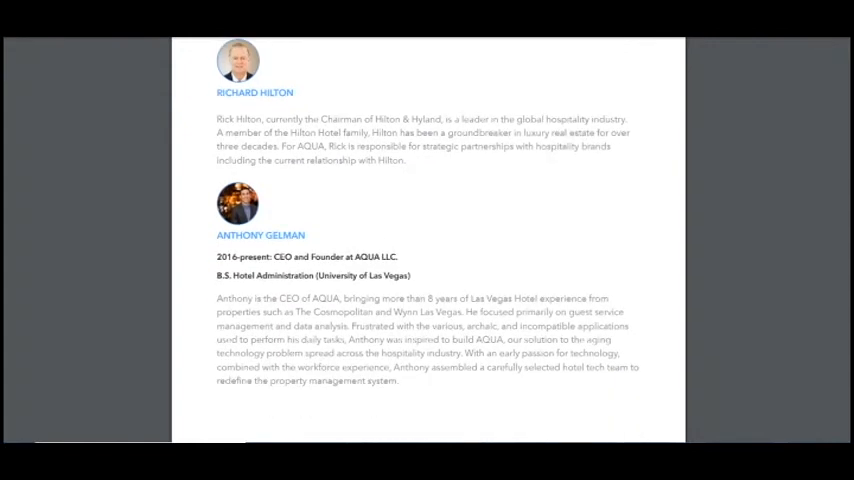
pyautogui.scroll(-3)
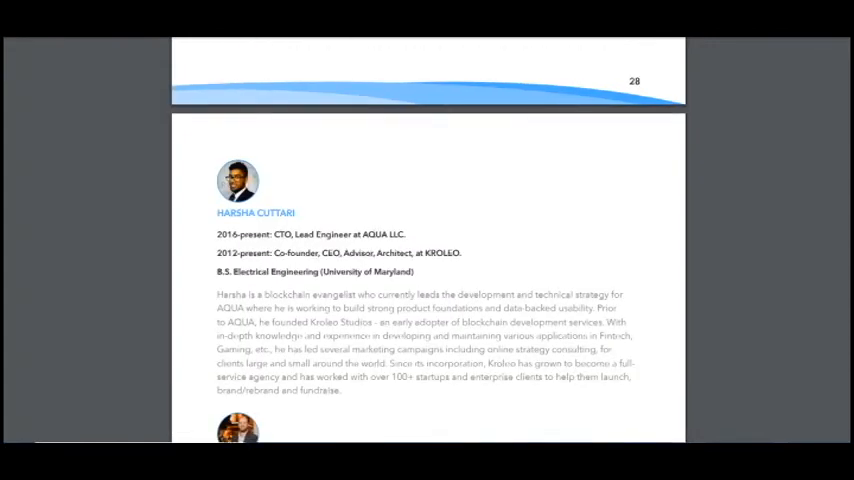
pyautogui.scroll(-3)
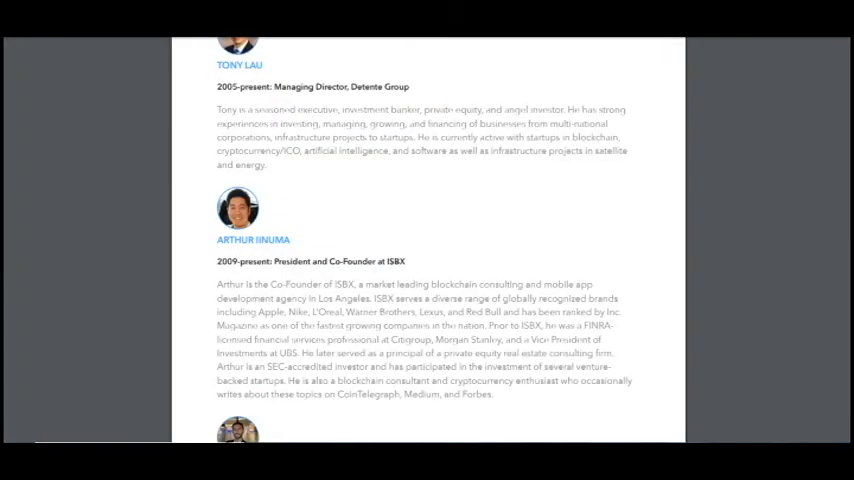
pyautogui.scroll(-3)
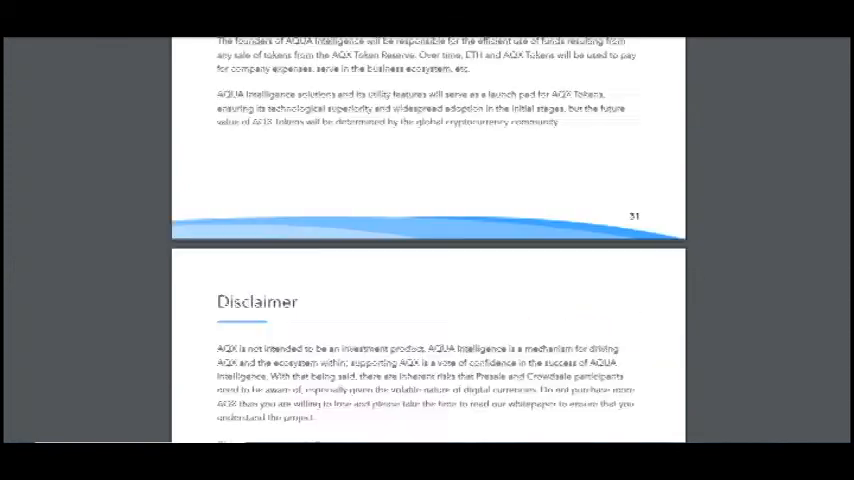
# Step: Scroll and drag the scrollbar to the Disclaimer's end, past the restricted-countries notice
pyautogui.scroll(-3)
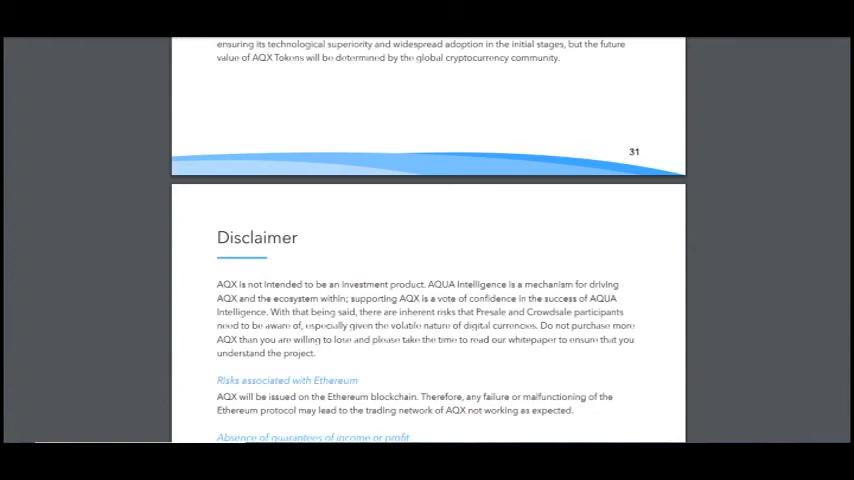
pyautogui.scroll(-3)
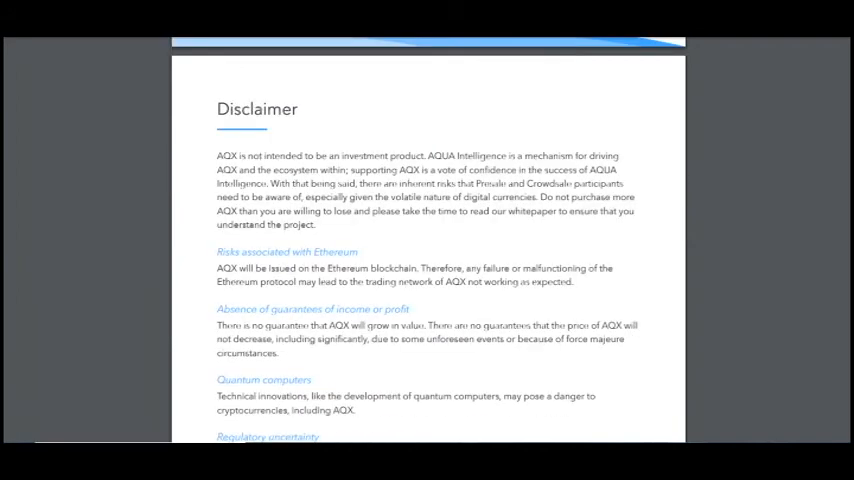
pyautogui.moveTo(215, 251); pyautogui.dragTo(638, 345)
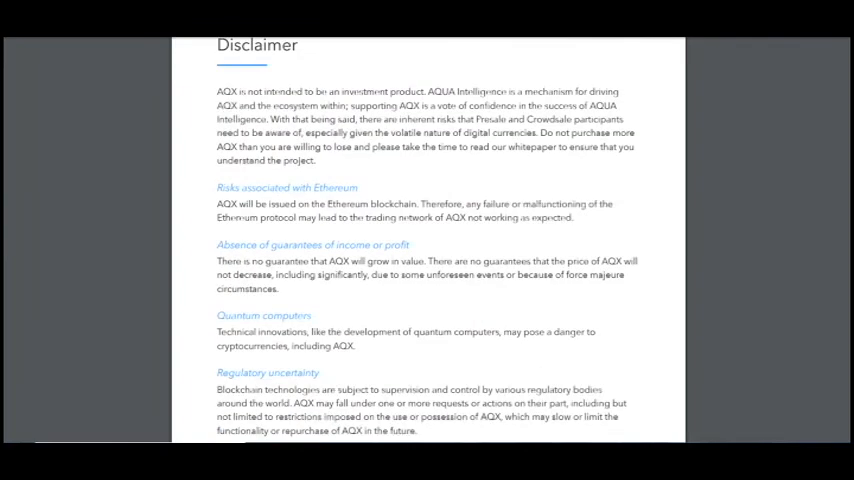
pyautogui.scroll(-3)
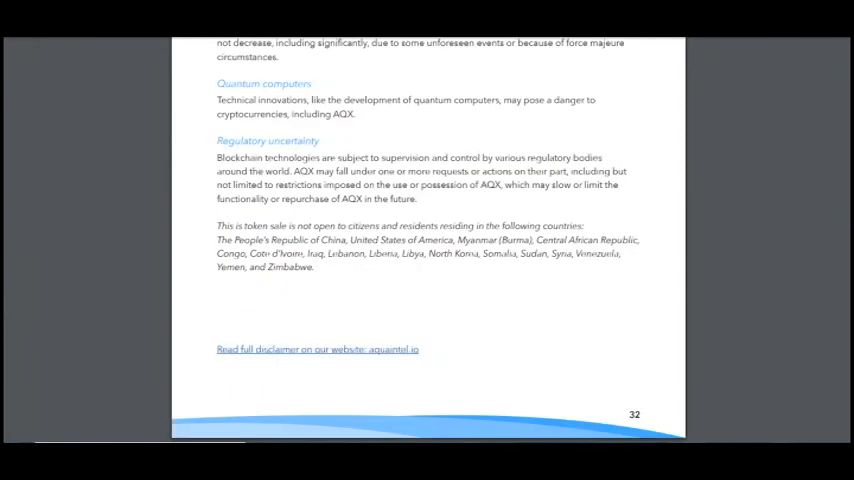